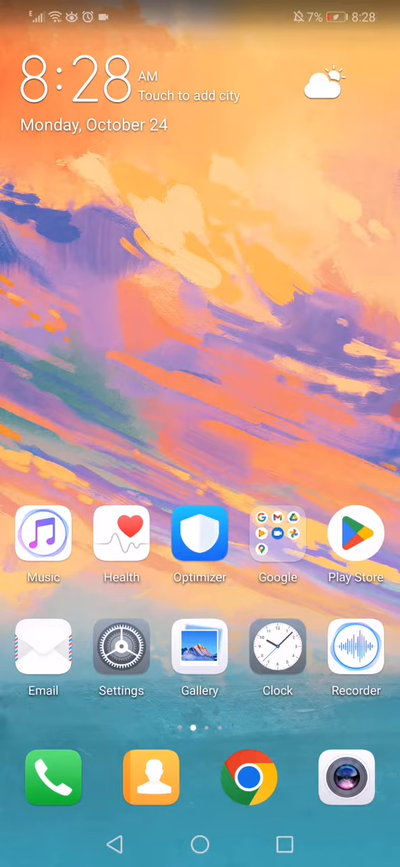
Launch the Settings app from the home screen icon
left_click(122, 648)
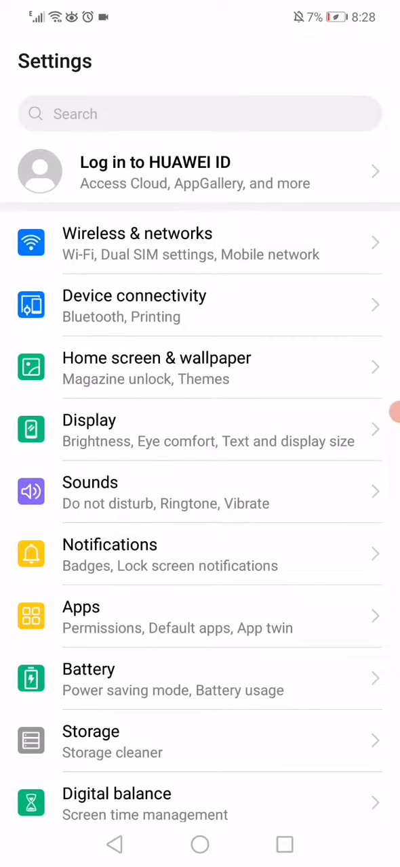
Scroll the Settings list down to reach the Apps section
scroll("down", 3)
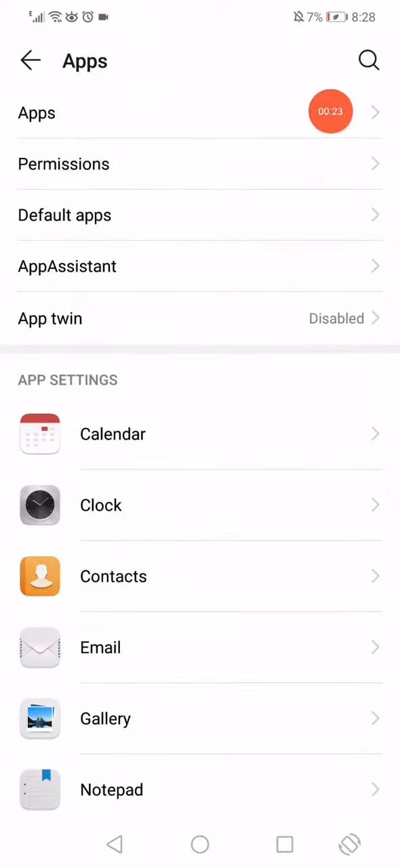
Show all installed apps and scroll down the list to Instagram's entry
left_click(37, 112)
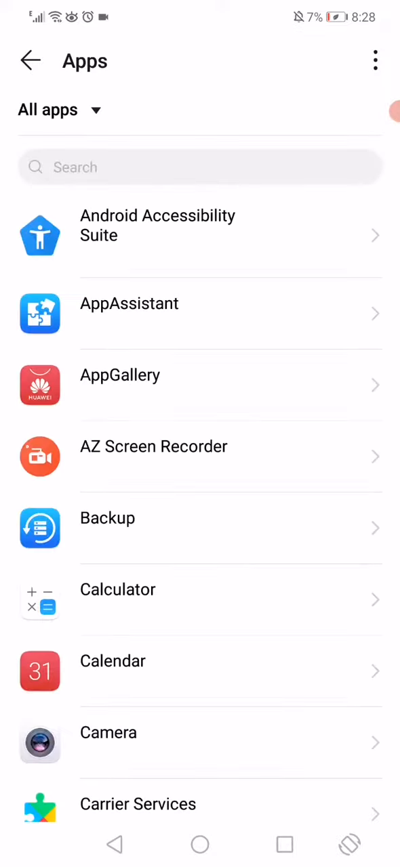
scroll("down", 3)
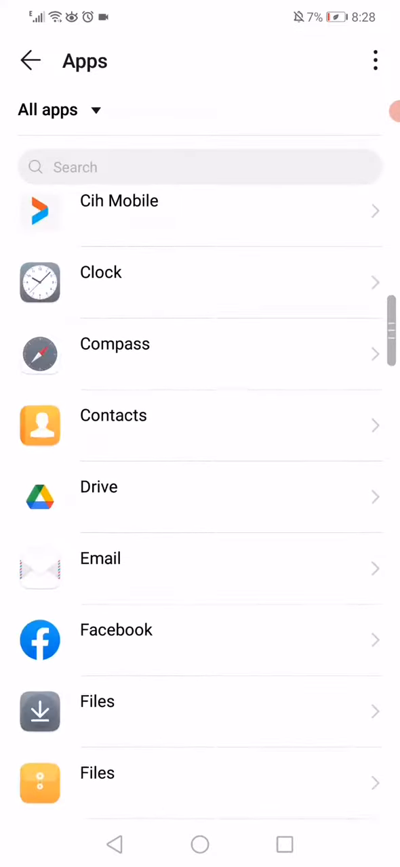
scroll("down", 3)
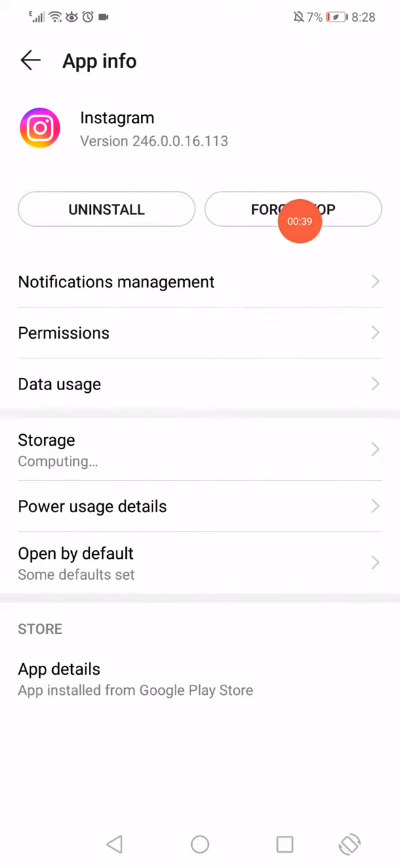
mouse_move(195, 409)
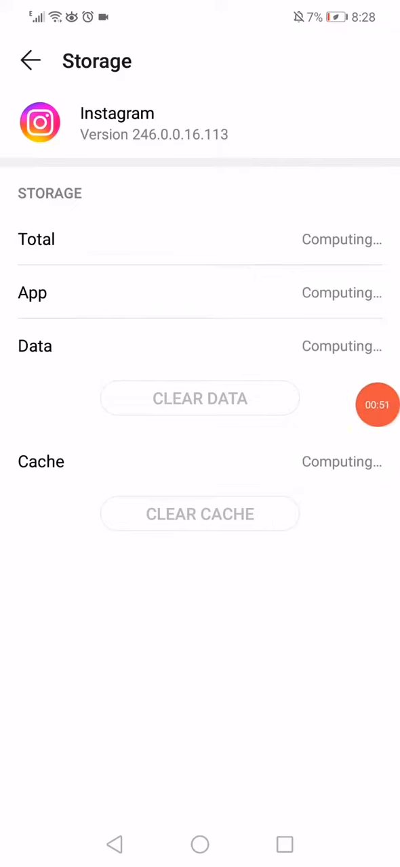
mouse_move(185, 404)
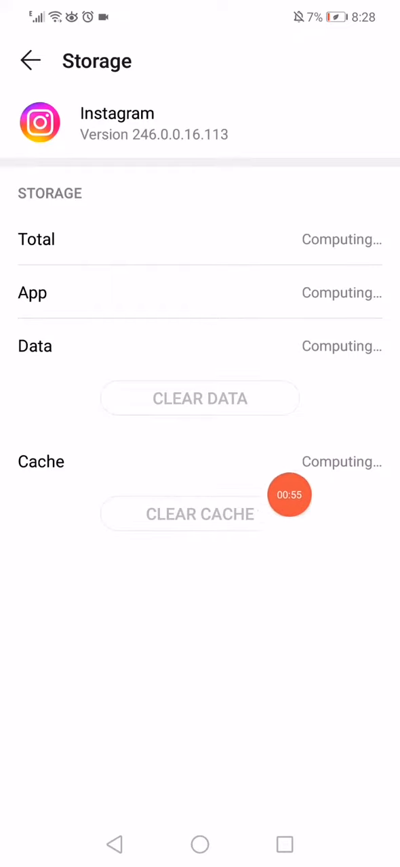
Clear Instagram's cached files, then force-stop the app
left_click(30, 60)
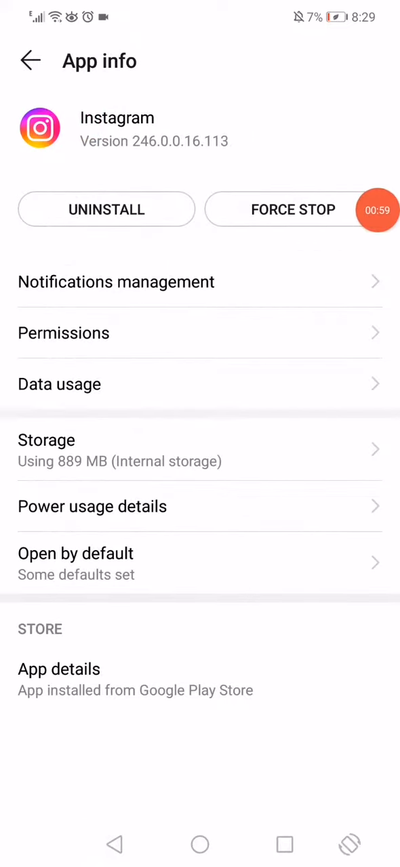
left_click(201, 844)
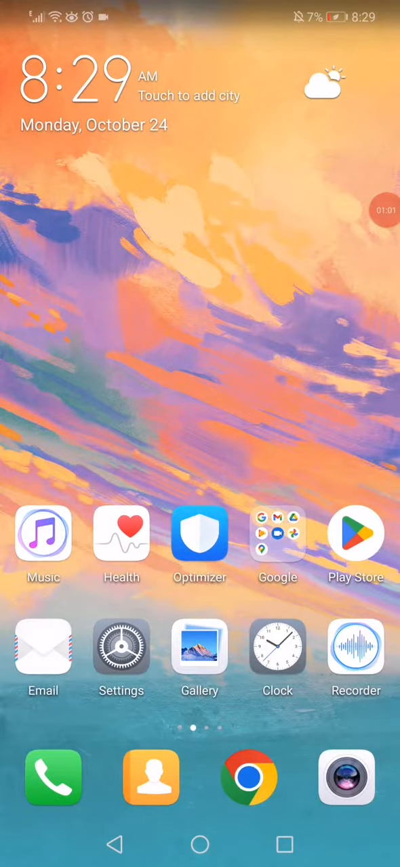